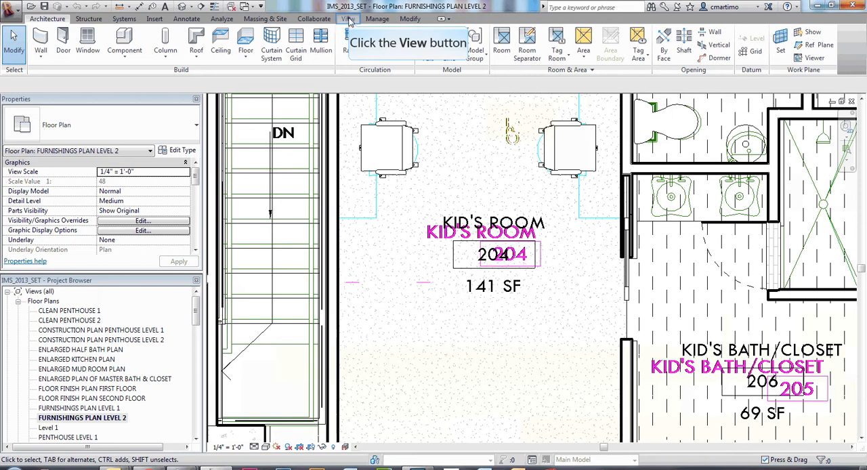
Place an interior elevation marker inside Kid's Room 204 and open Elevation 4 - a.
left_click(347, 19)
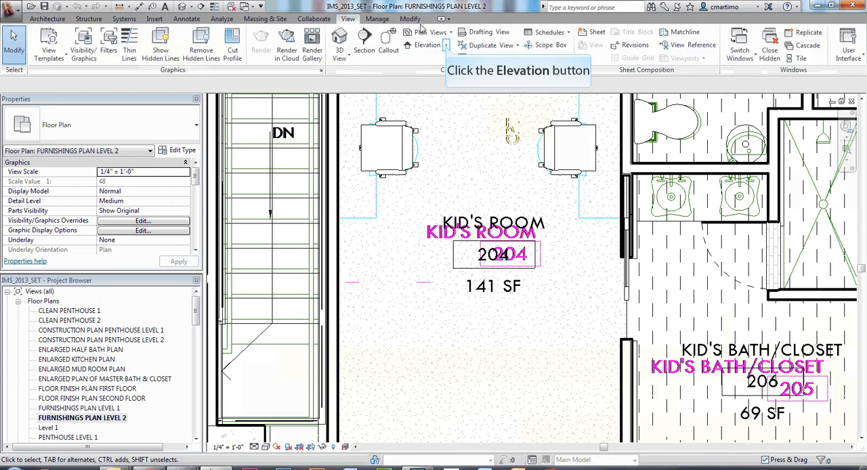
left_click(427, 45)
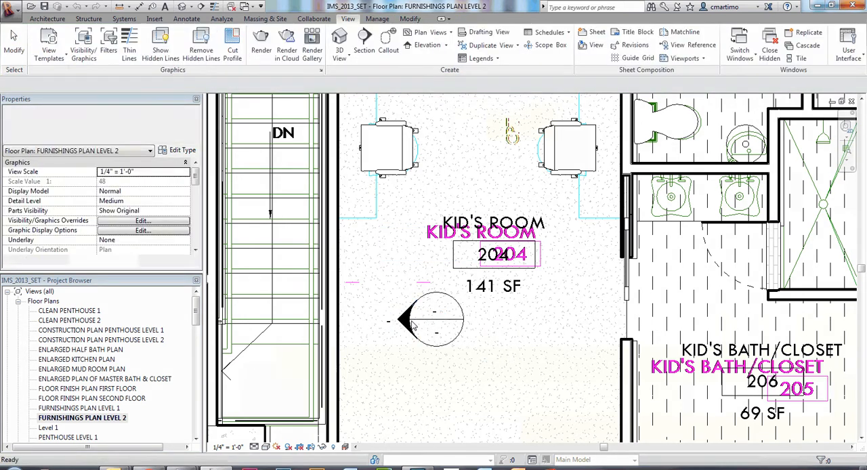
left_click(420, 320)
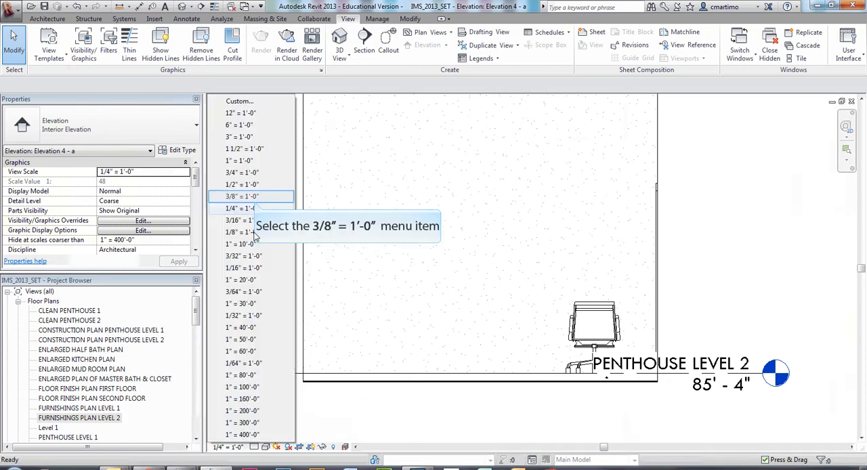
Set the elevation scale to 3/8" = 1'-0", check the Wall options, and move to the Insert tools.
left_click(239, 197)
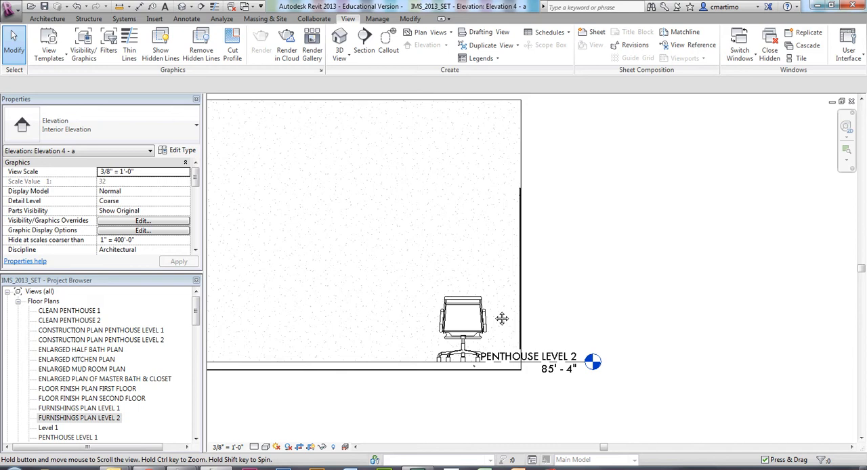
left_click(47, 19)
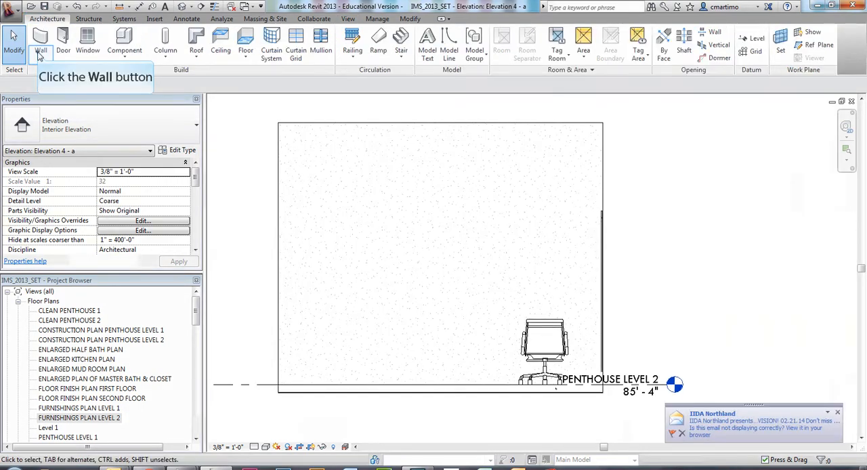
left_click(40, 41)
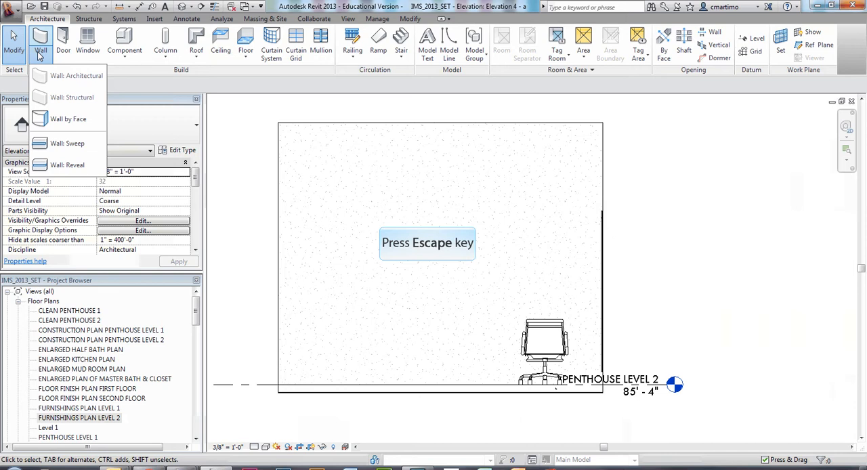
key("Escape")
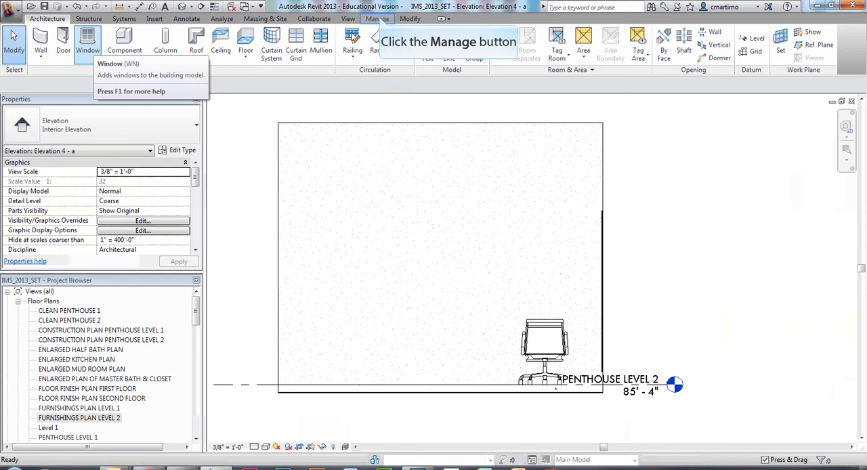
left_click(377, 19)
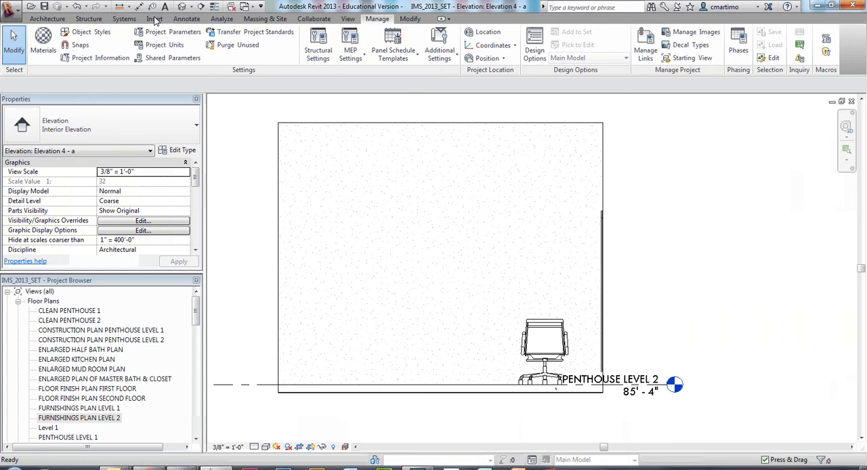
left_click(154, 19)
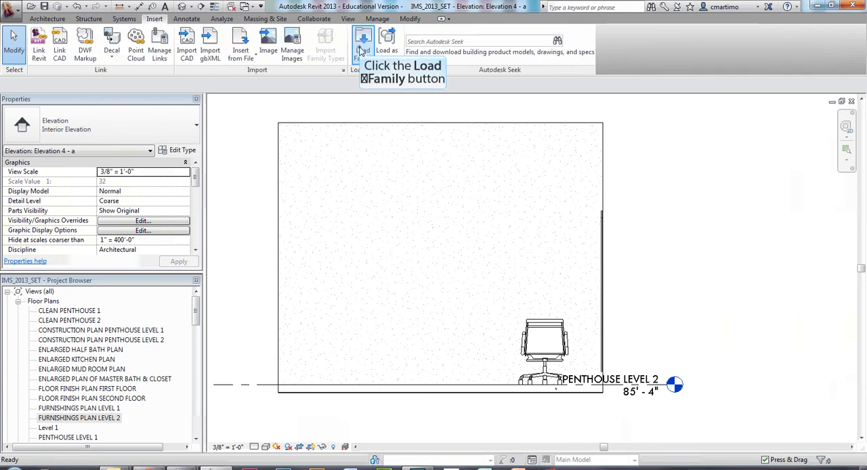
Browse Load Family into Profiles > Finish Carpentry and preview Base 1.
left_click(363, 40)
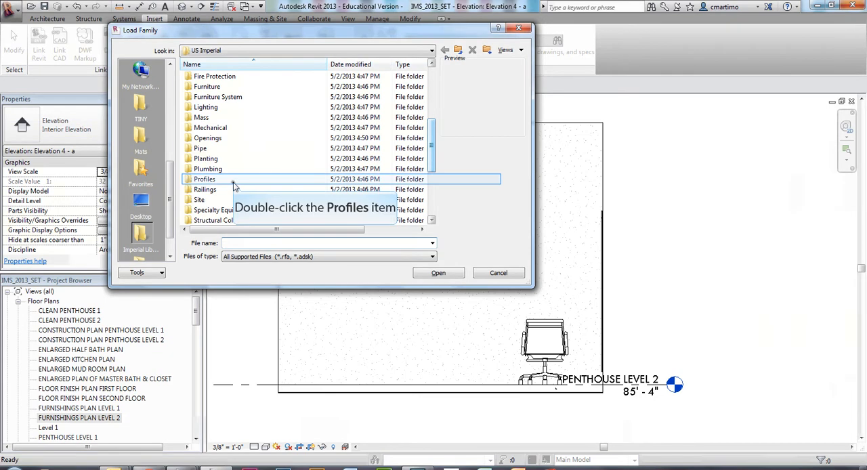
double_click(204, 179)
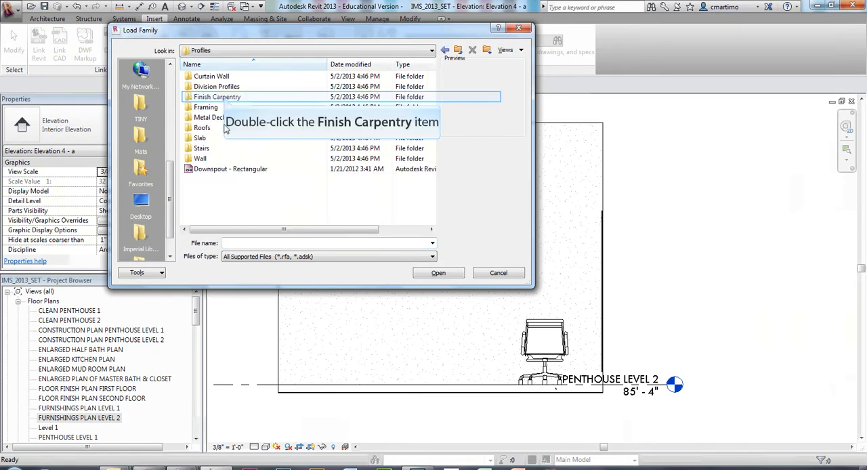
double_click(217, 98)
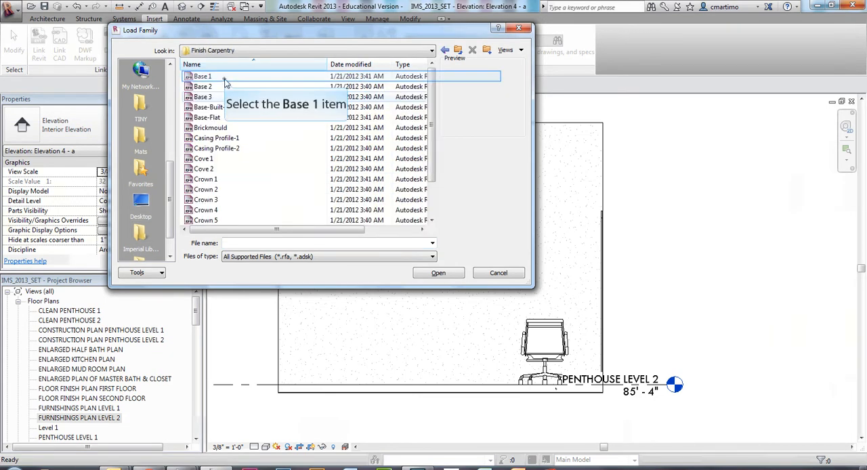
left_click(203, 87)
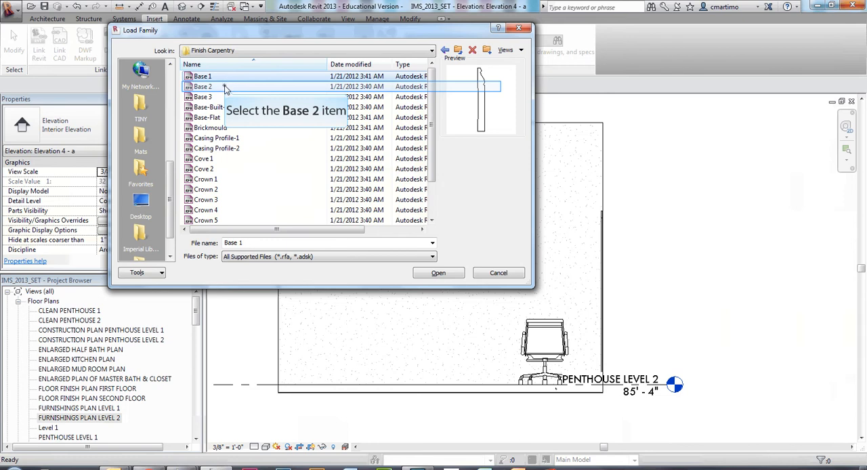
Preview Base 2 and Base 3, then choose the Base 1 profile to load.
left_click(206, 179)
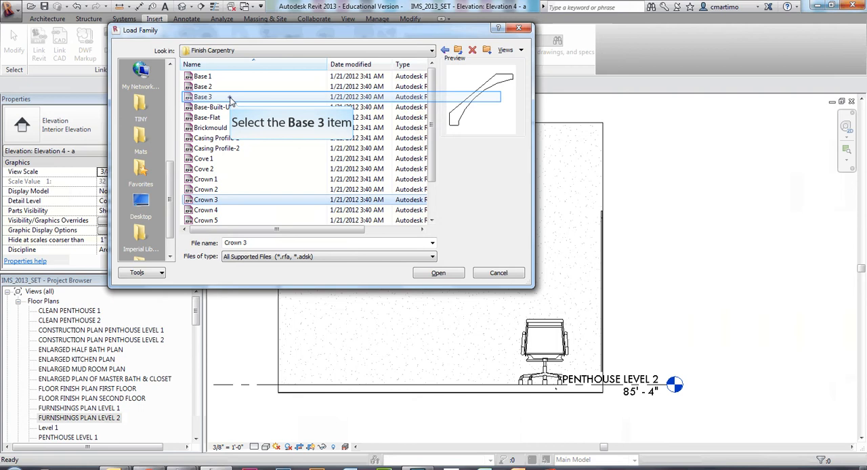
left_click(203, 96)
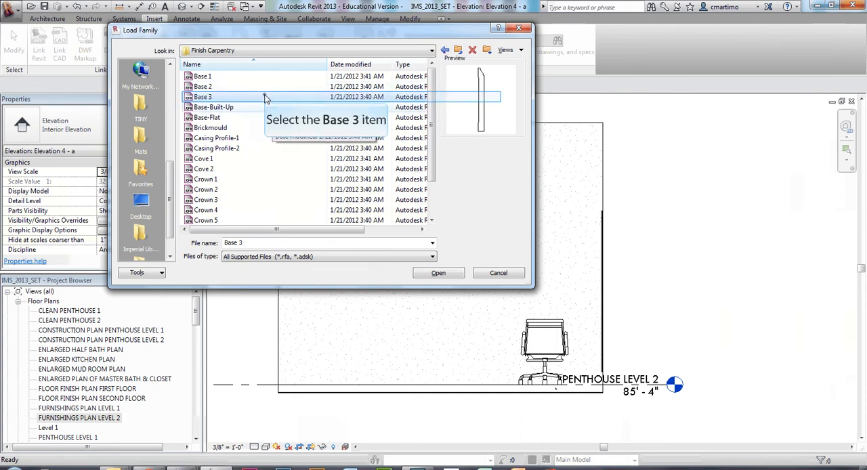
left_click(203, 76)
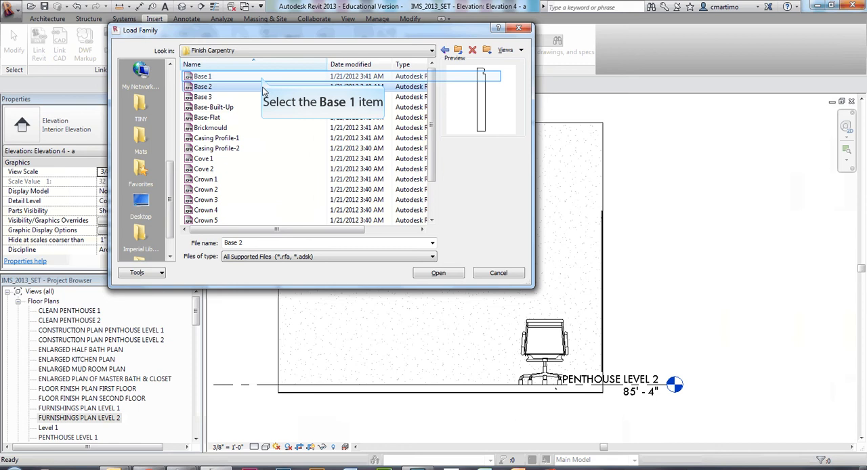
left_click(203, 76)
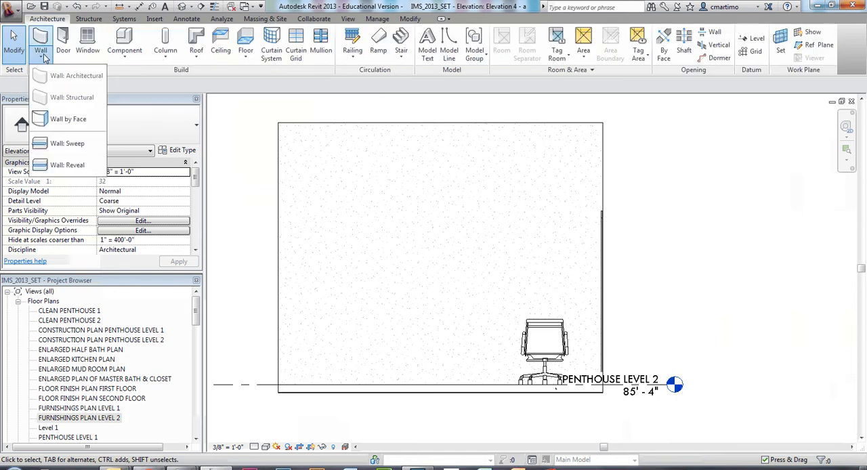
mouse_move(68, 143)
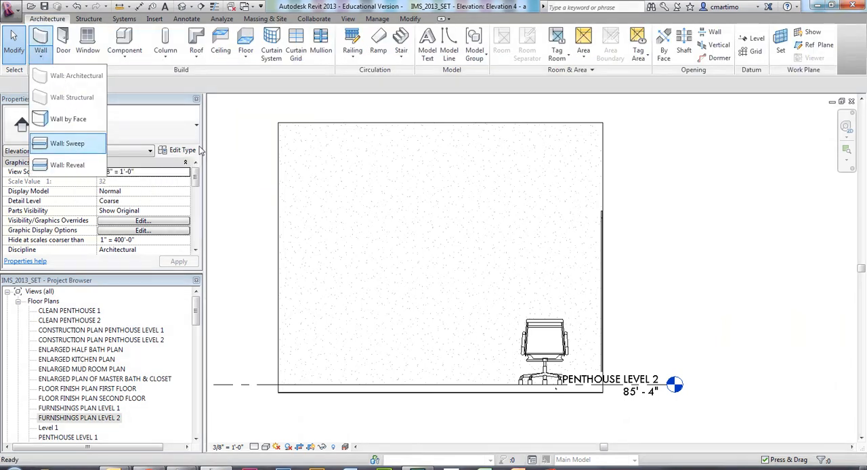
Start a Wall: Sweep and set its type to base tall.
left_click(68, 144)
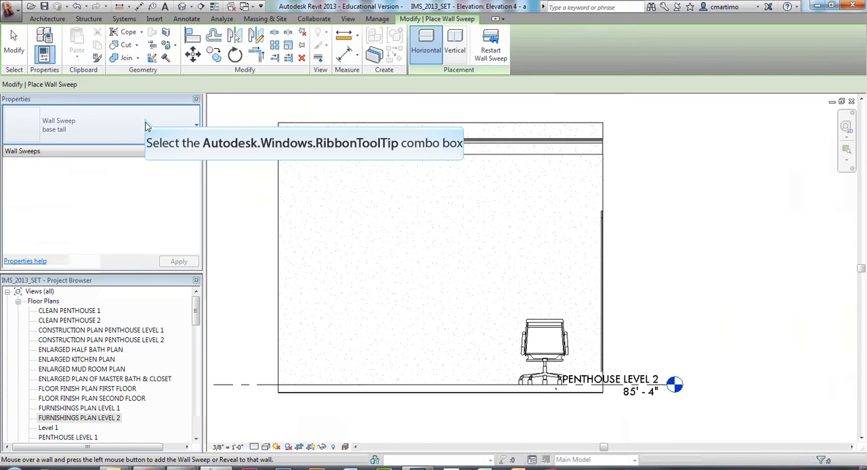
left_click(195, 125)
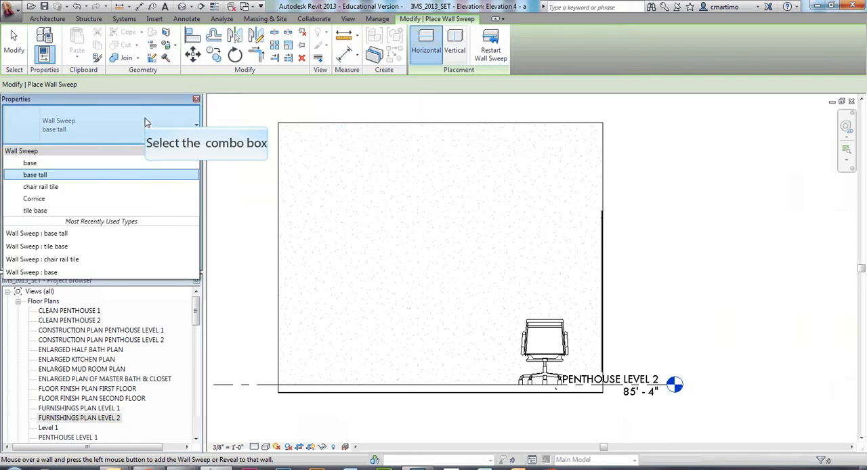
left_click(35, 174)
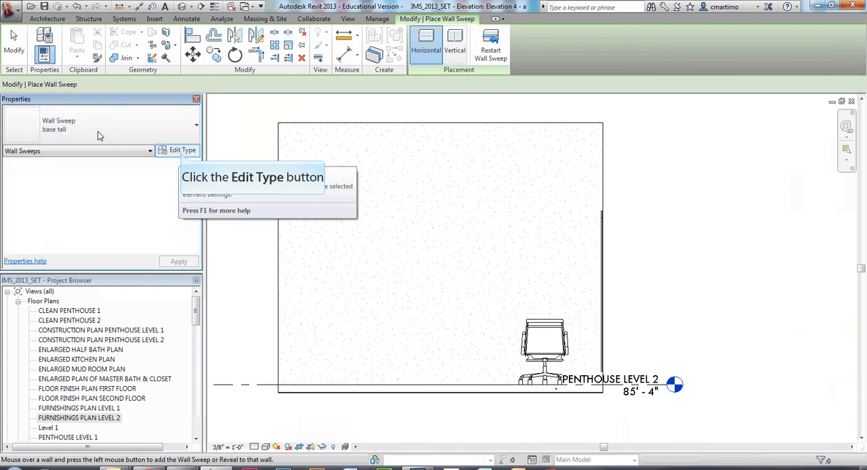
Duplicate the base tall sweep type as a new type named 'base wall'.
left_click(179, 149)
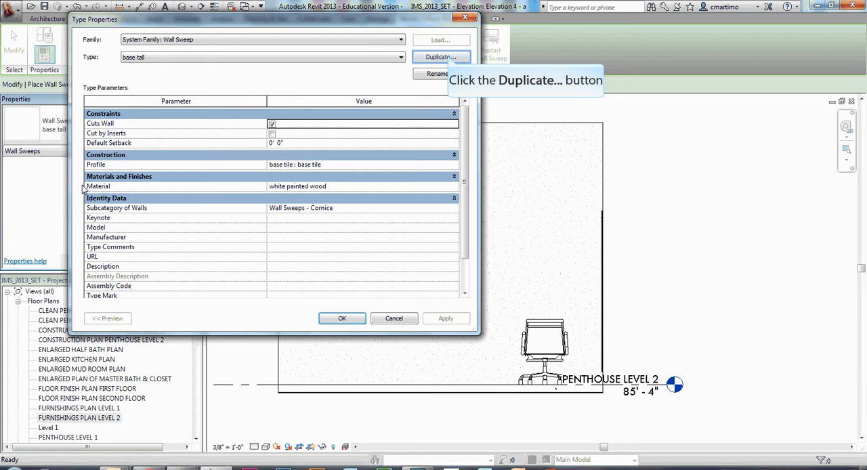
left_click(441, 57)
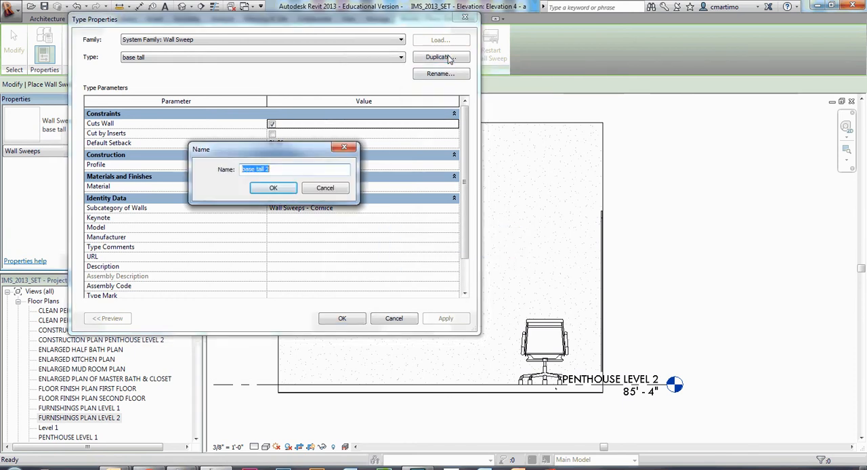
type("base wall")
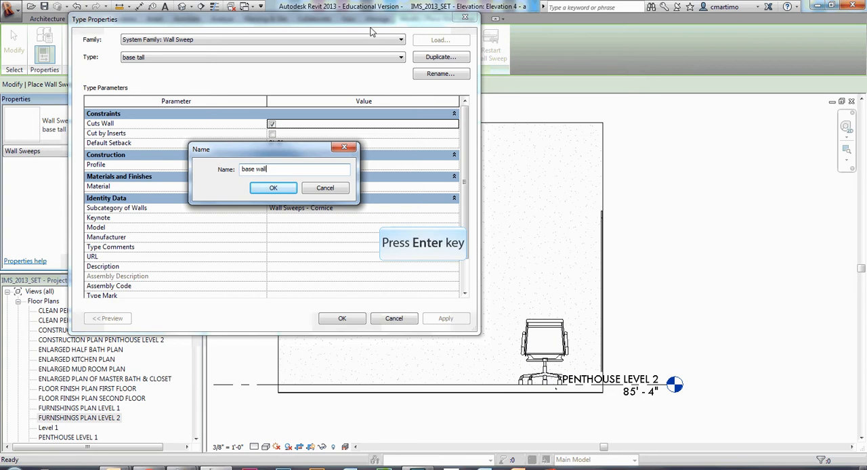
left_click(274, 187)
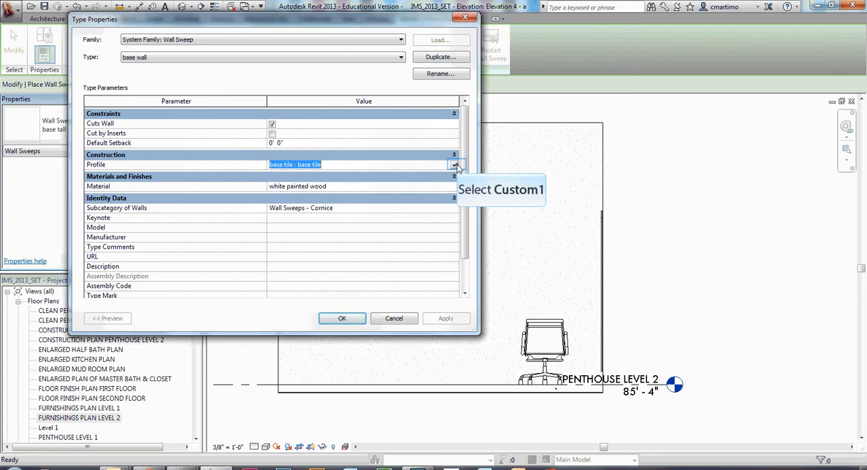
Set the base wall type's profile to Base 1 : 4 1/2" x 5/8" and apply it.
left_click(454, 165)
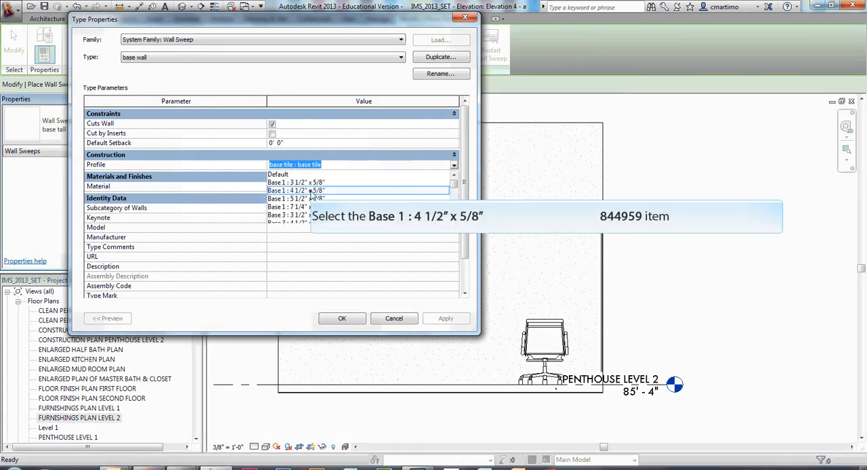
left_click(294, 190)
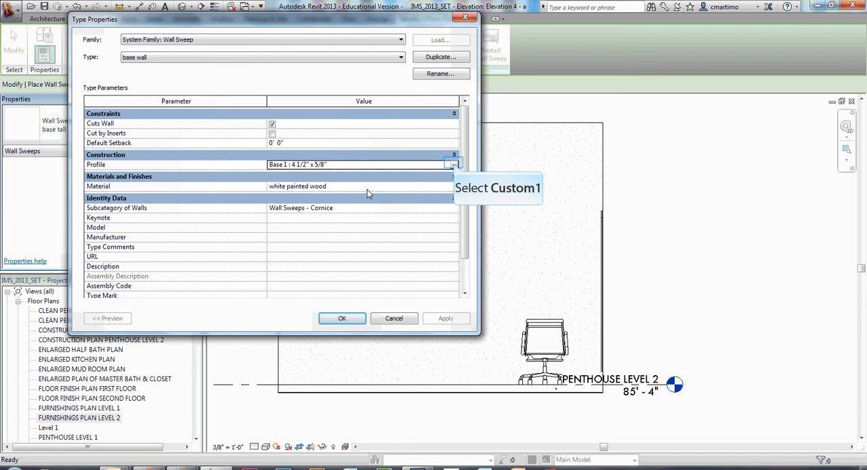
left_click(454, 165)
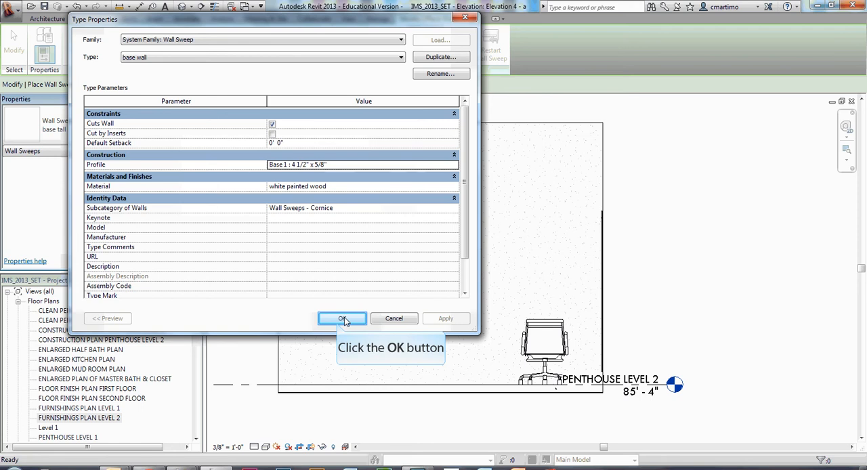
left_click(341, 319)
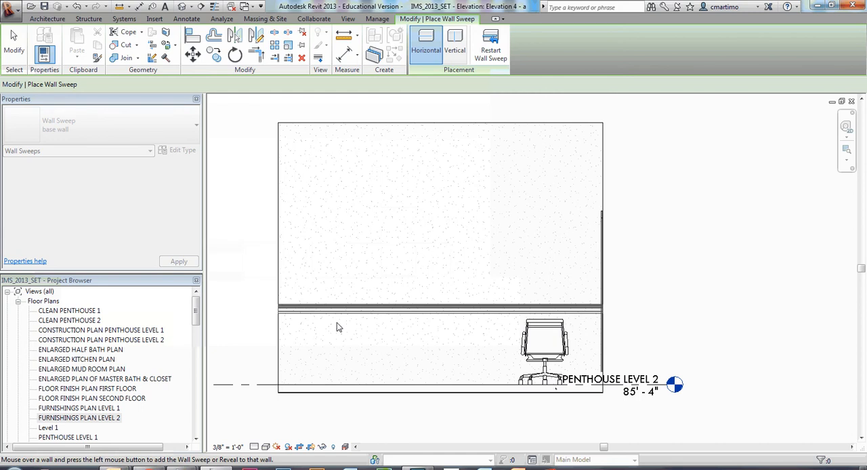
mouse_move(360, 383)
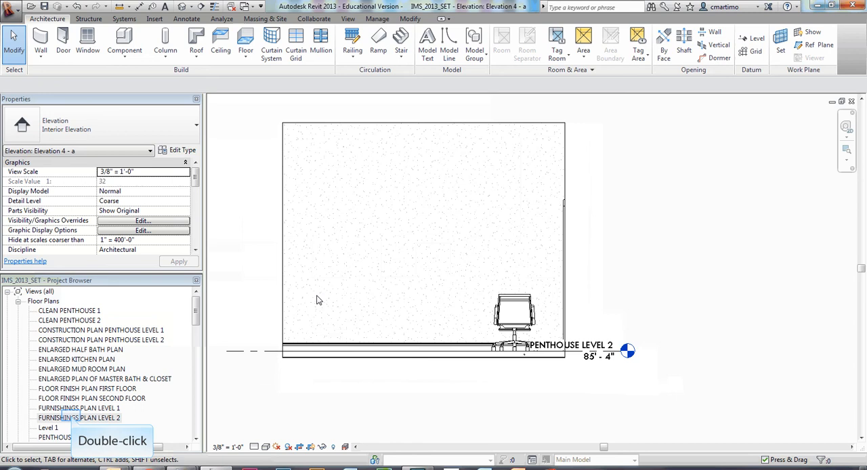
In Furnishings Plan Level 2, add another bedroom wall to the sweep, lengthening it to about 24' 2 9/32".
left_click(78, 417)
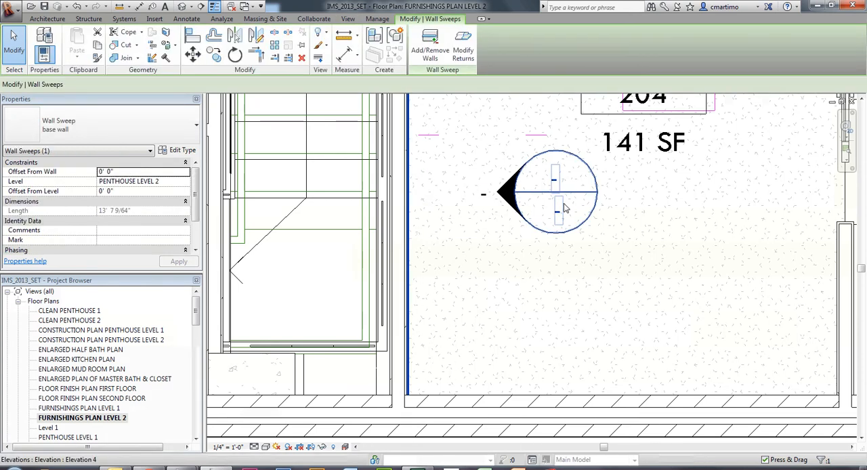
mouse_move(430, 43)
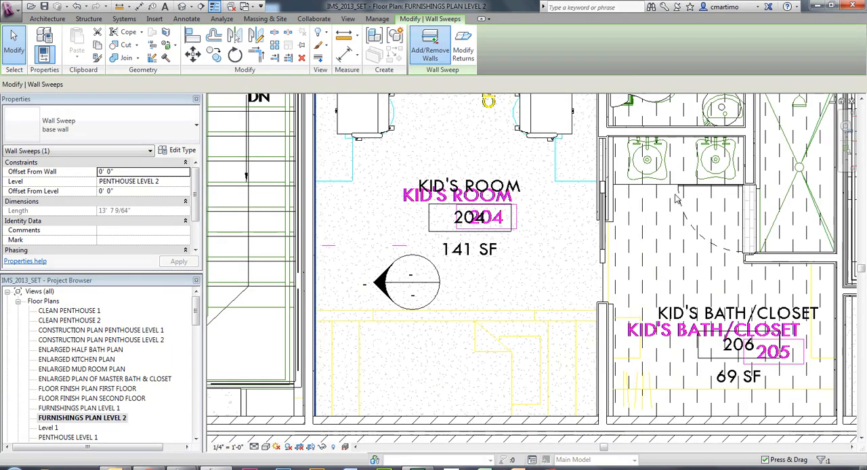
left_click(429, 44)
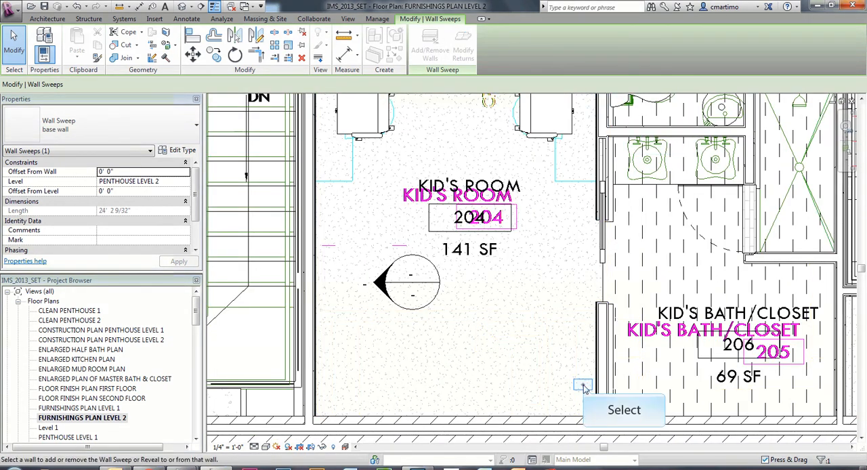